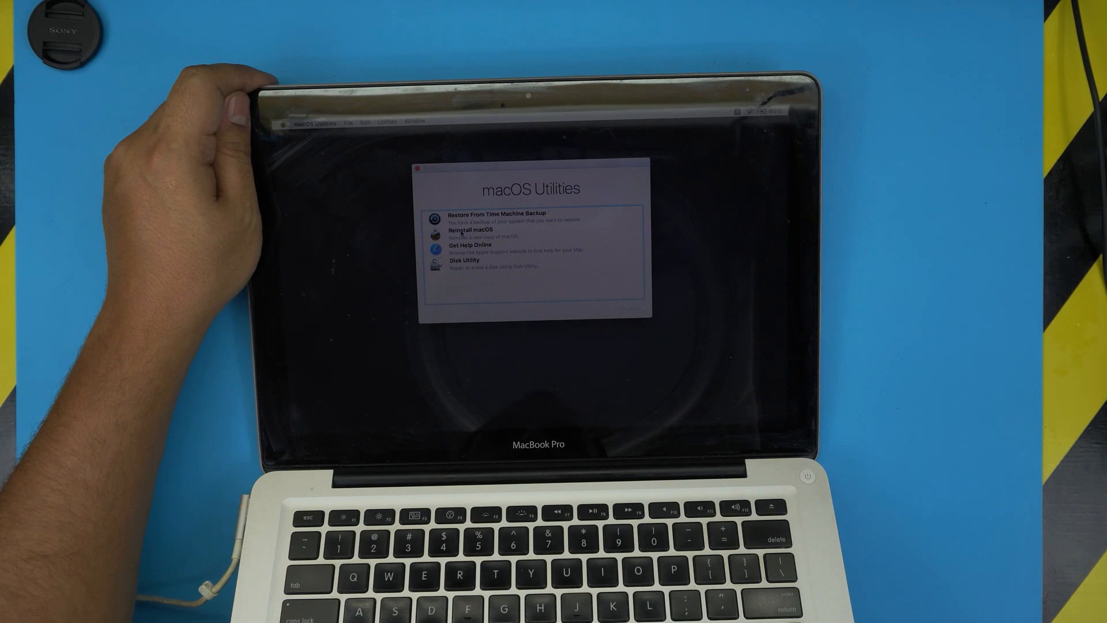
- Launch Reinstall macOS from the macOS Utilities window
click(473, 231)
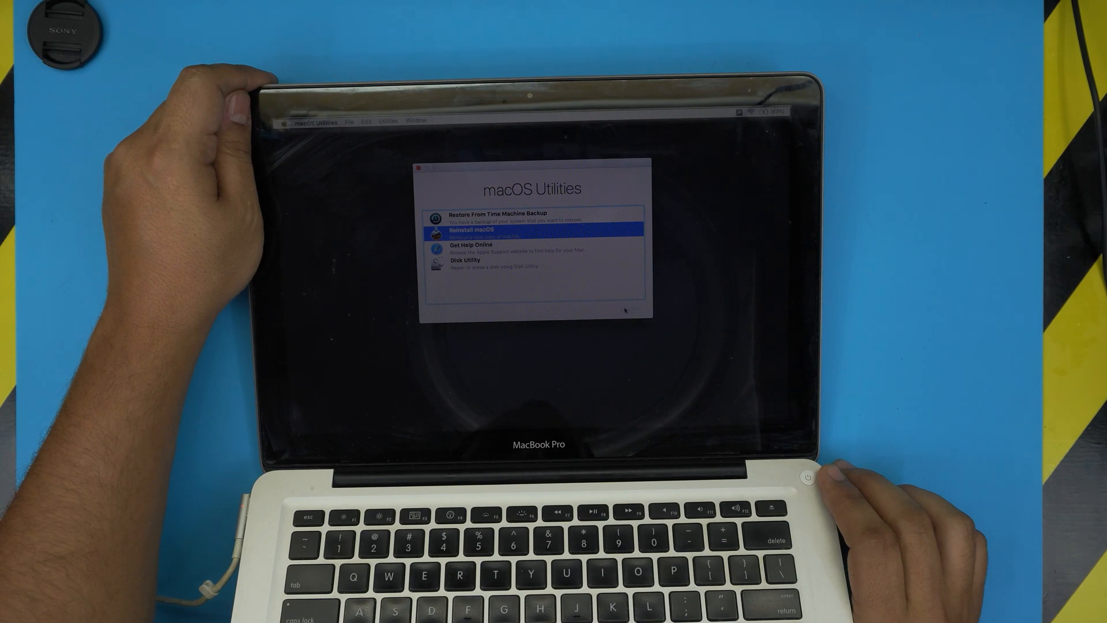
click(502, 232)
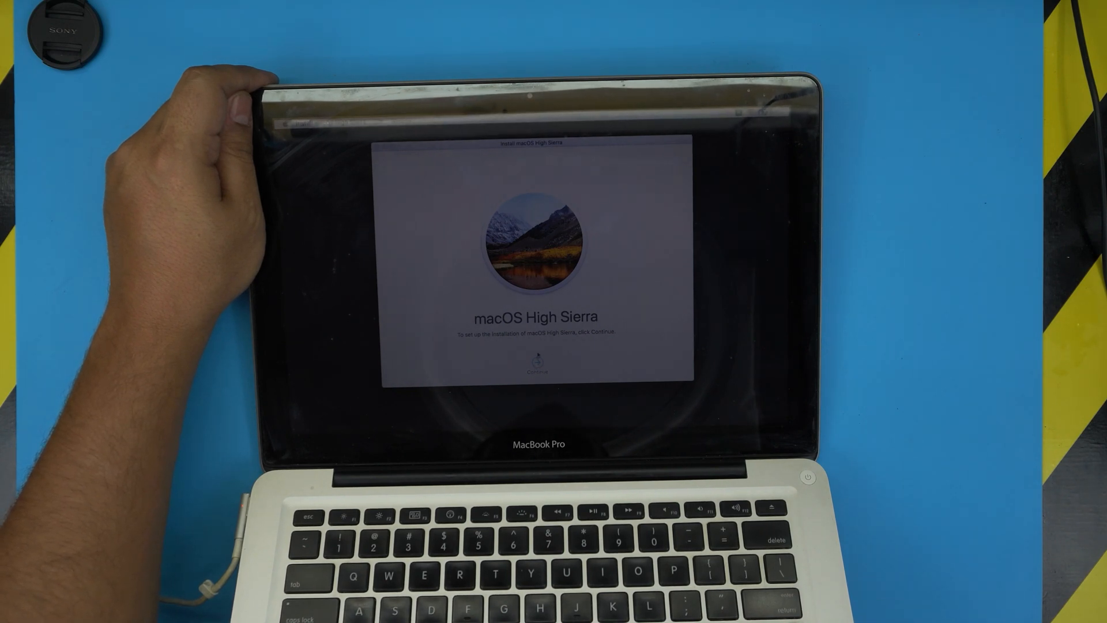
click(536, 370)
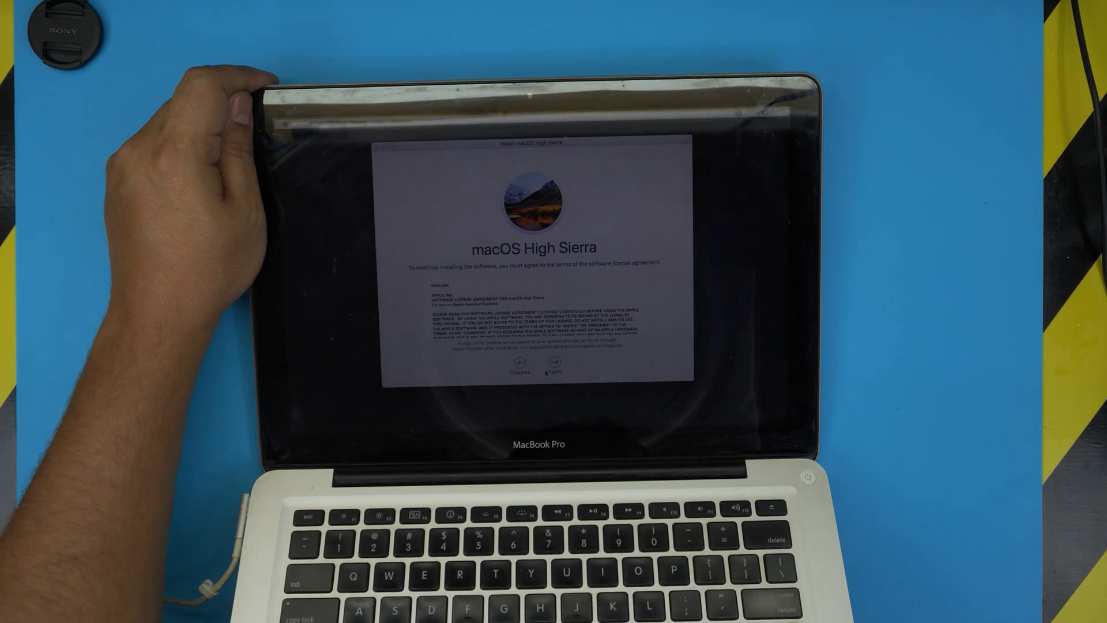
click(554, 373)
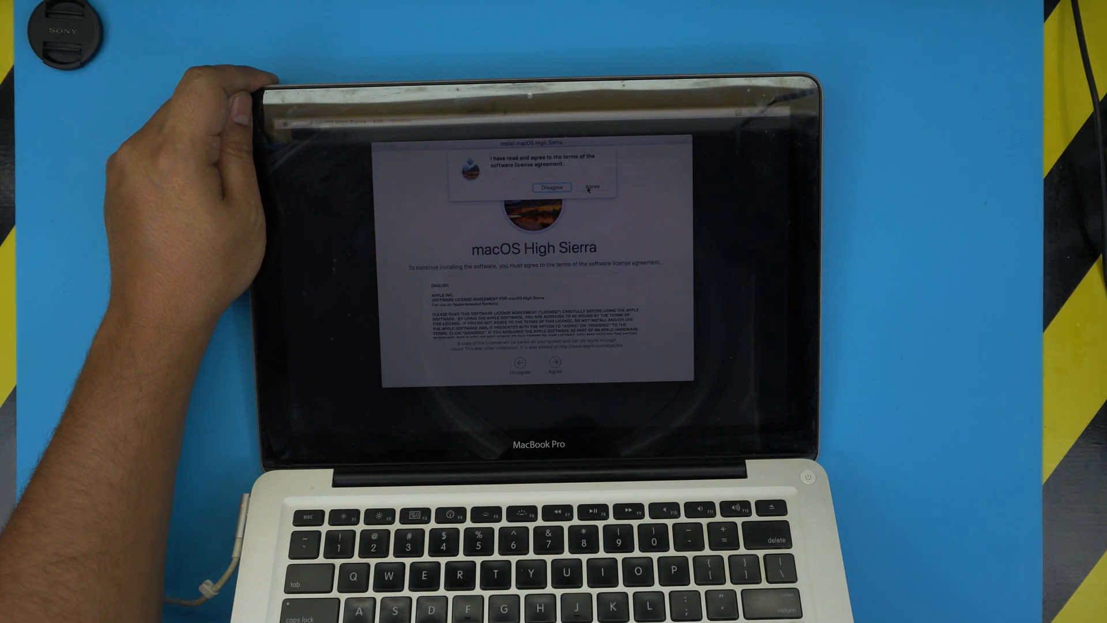
click(592, 186)
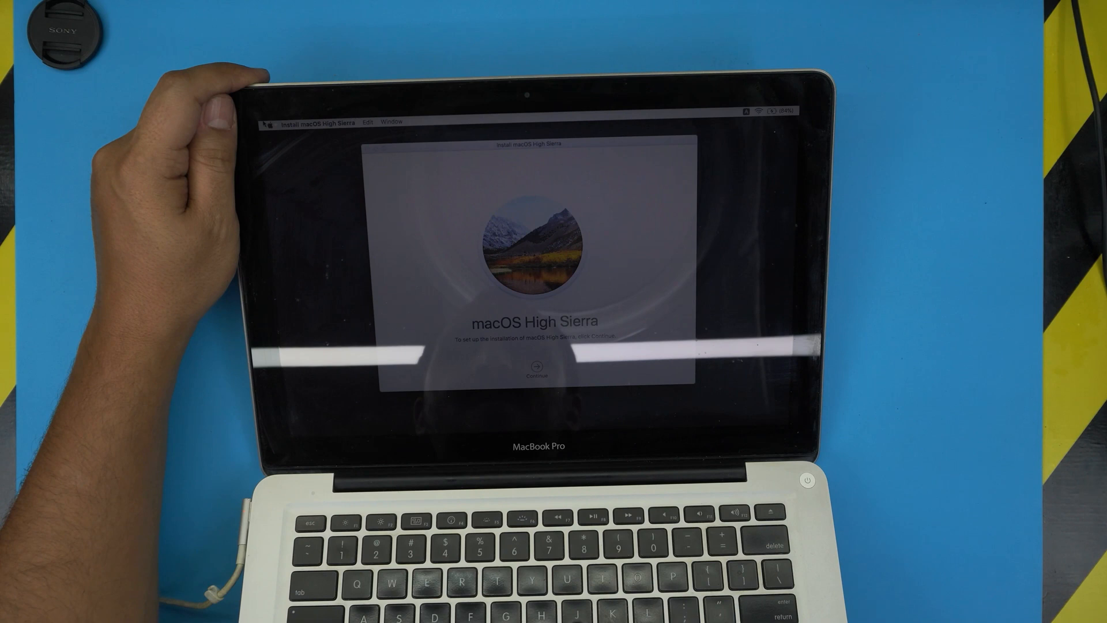
- Quit Install macOS from its menu, returning to macOS Utilities
click(268, 123)
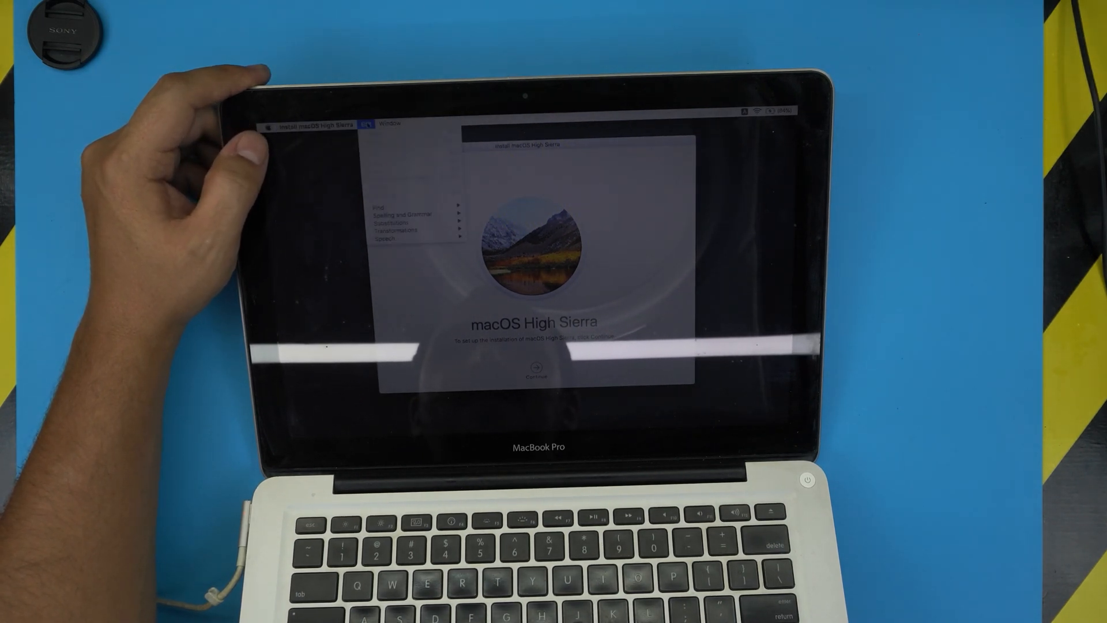
click(318, 123)
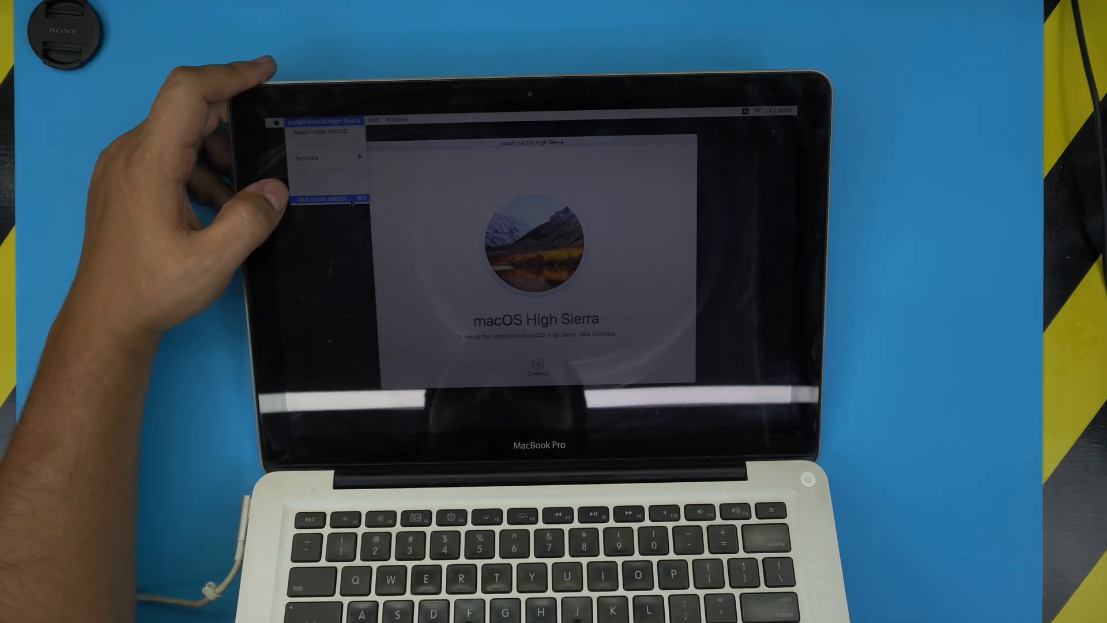
click(324, 197)
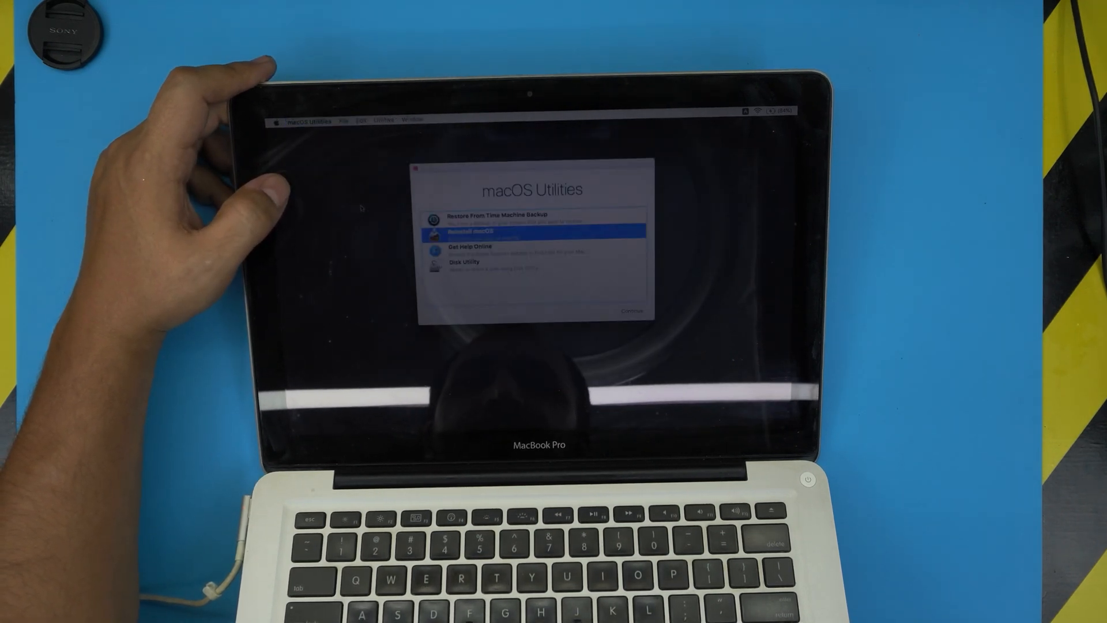
- Launch Disk Utility from the macOS Utilities window
click(466, 260)
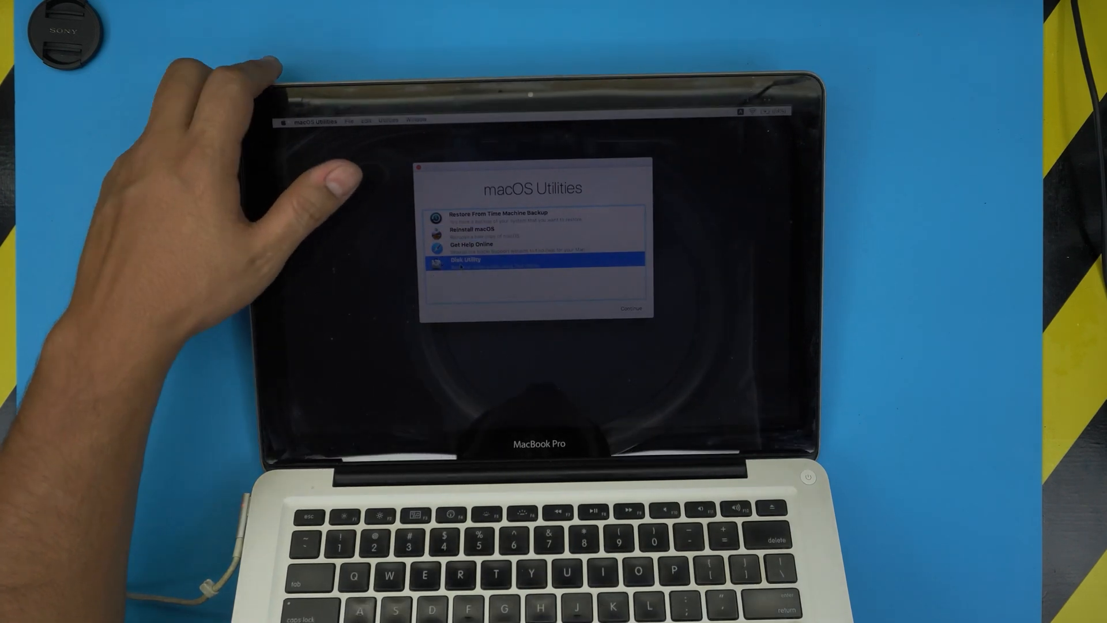
mouse_move(246, 176)
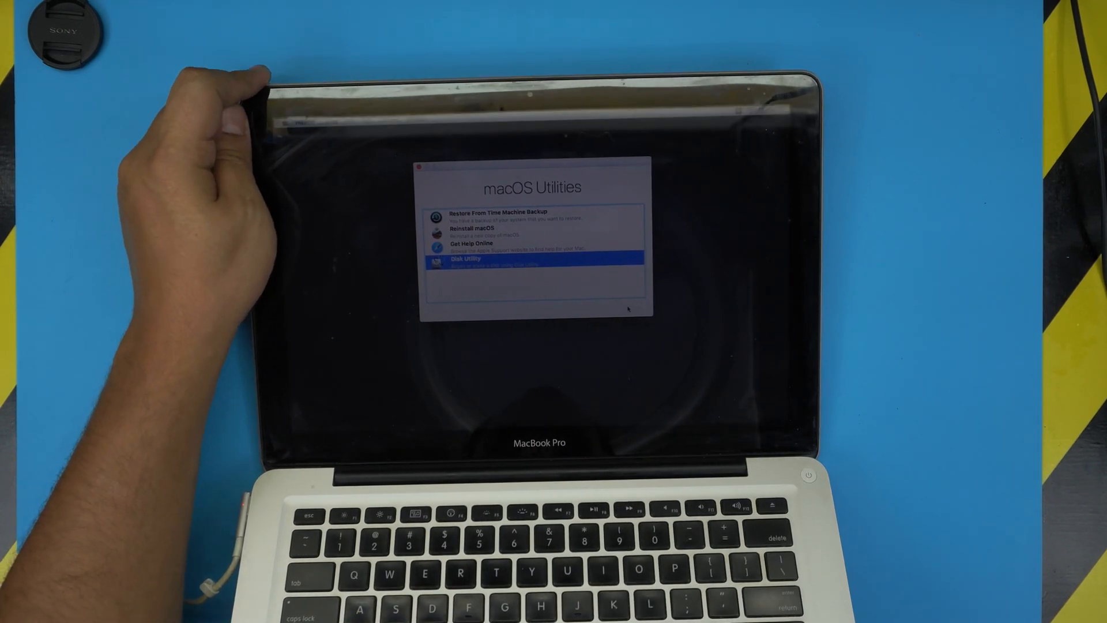
click(466, 259)
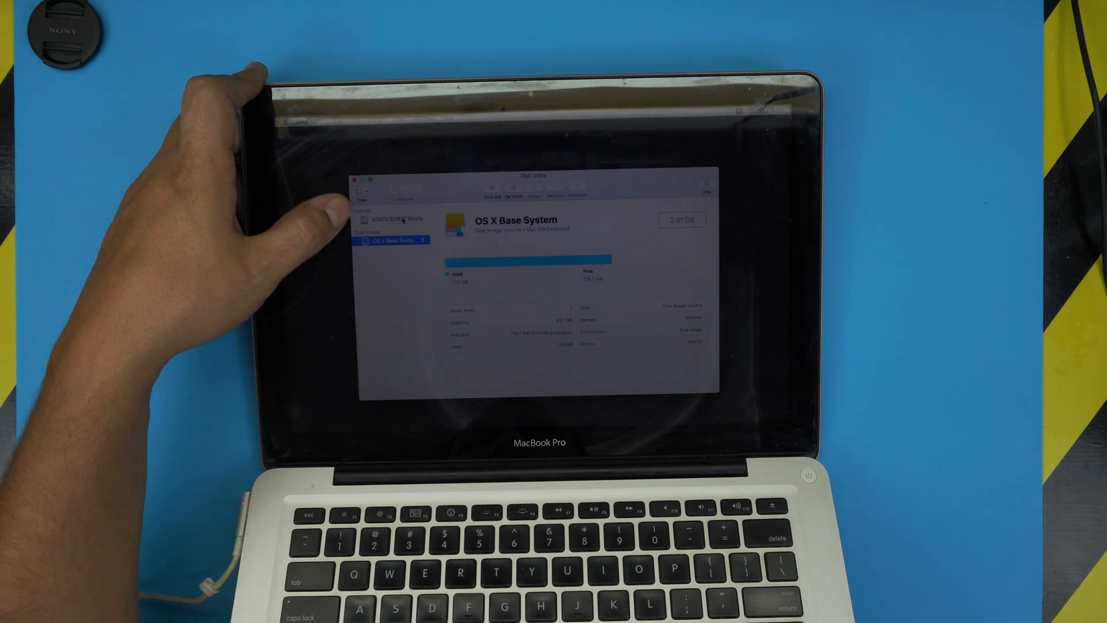
- Erase the ADATA SU630 Media SSD as a new untitled volume
click(392, 218)
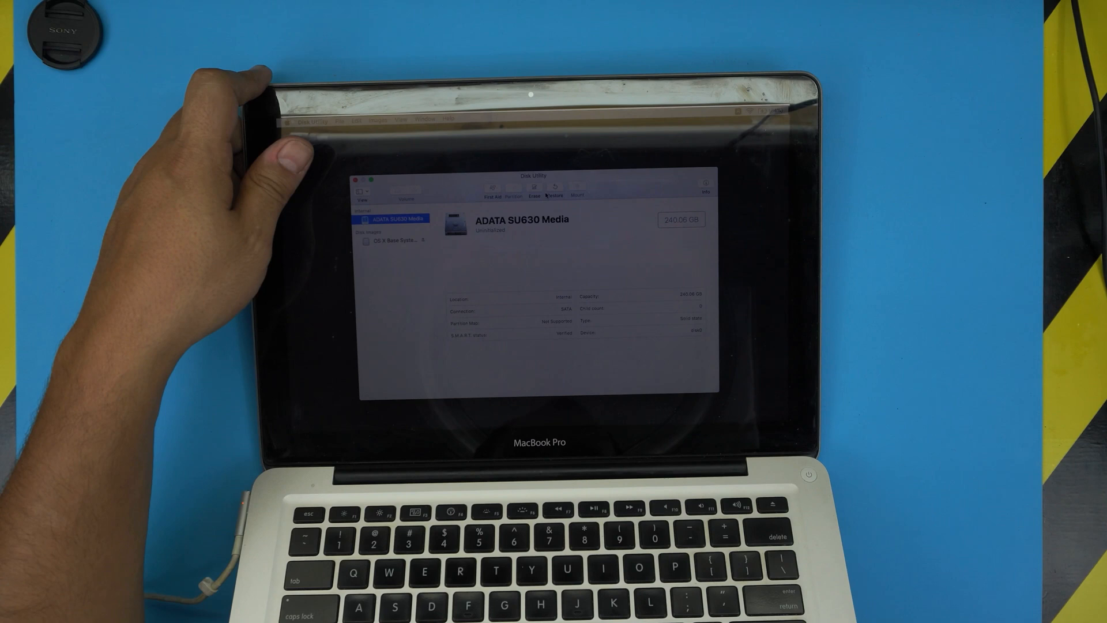
click(534, 196)
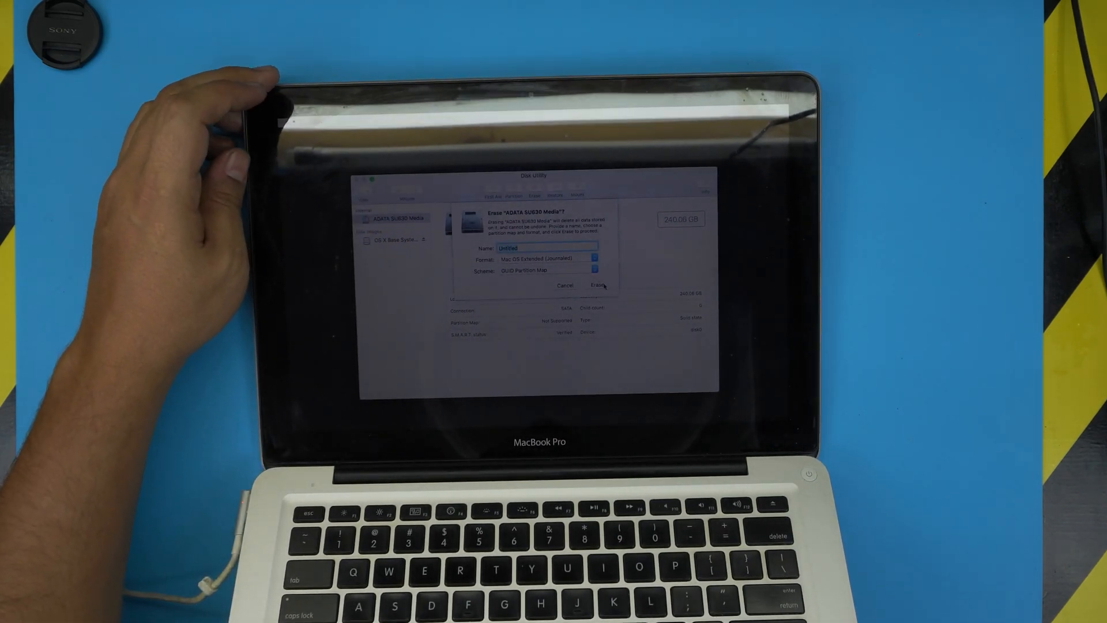
click(599, 285)
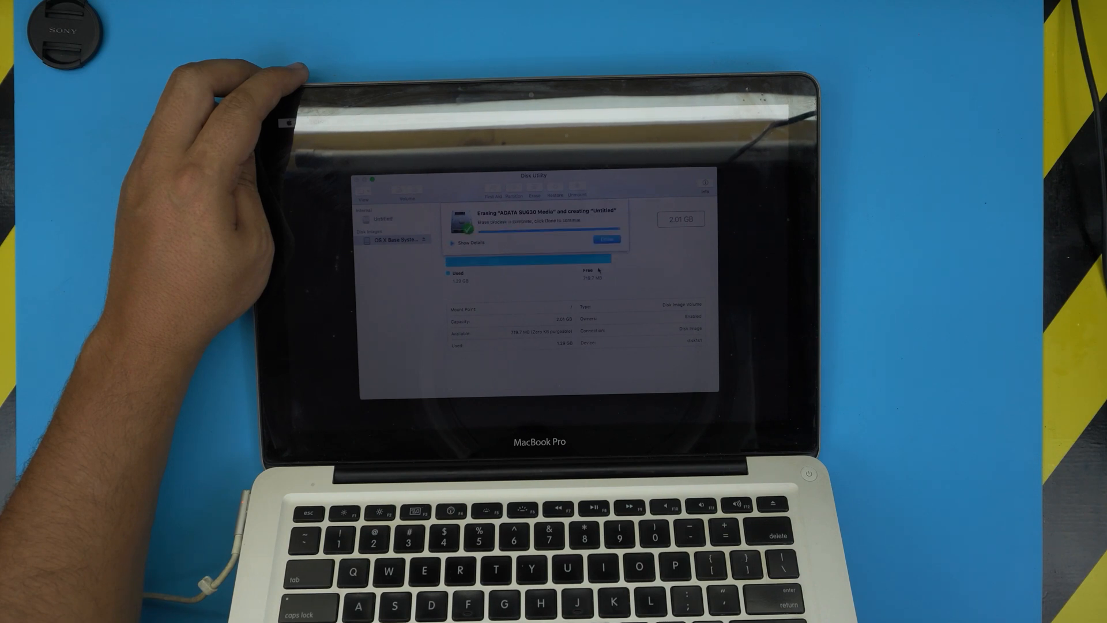
click(604, 239)
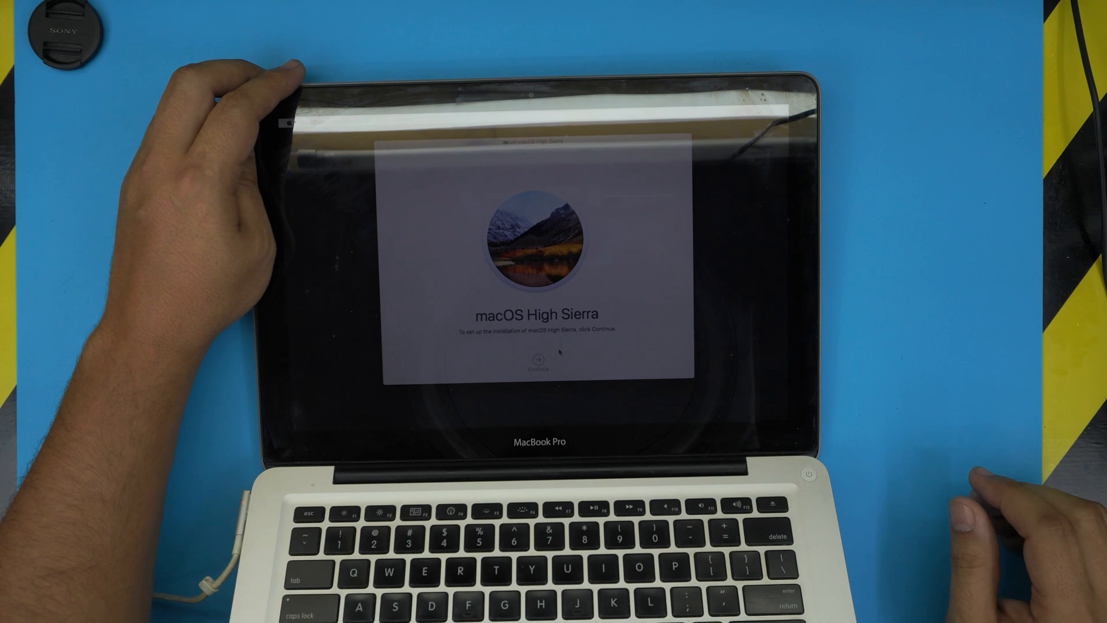
- Accept the High Sierra license and start installing onto the untitled disk
click(538, 366)
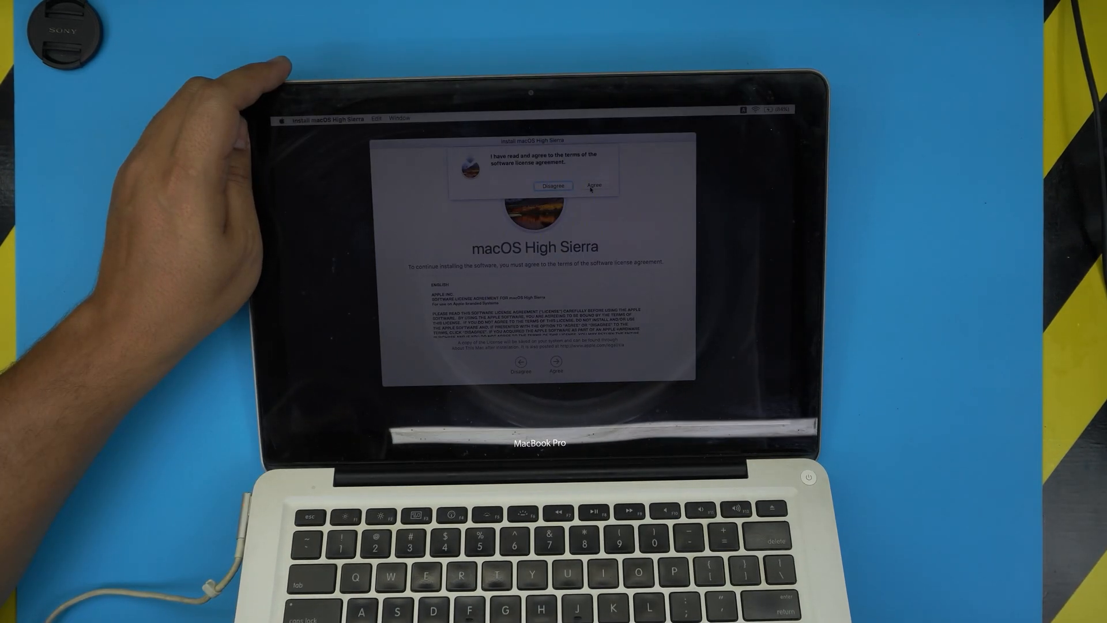
click(594, 184)
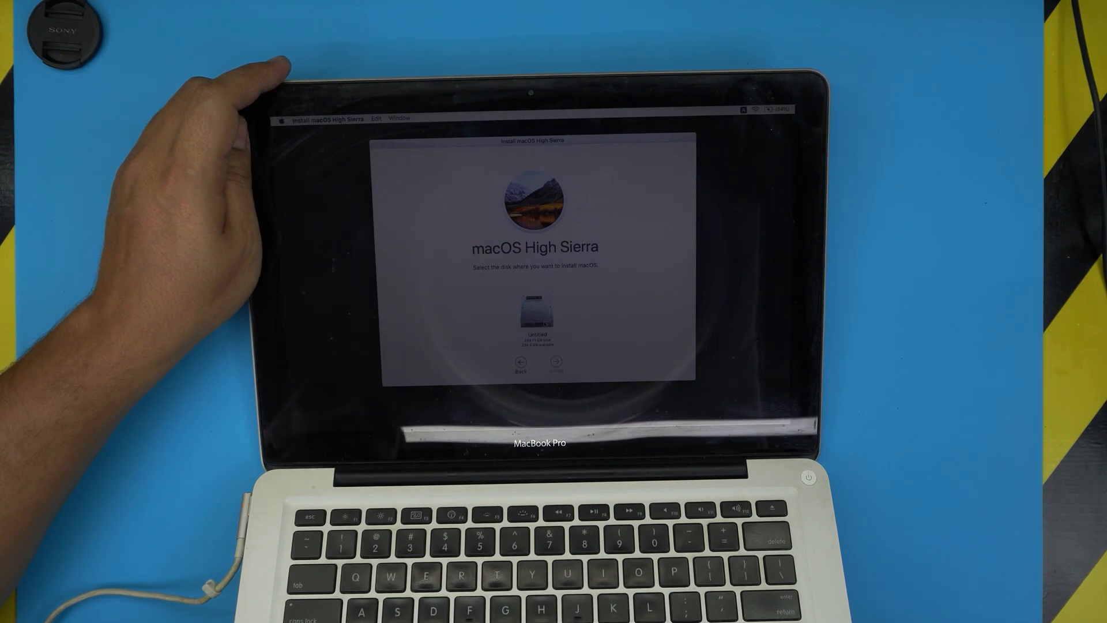
click(555, 361)
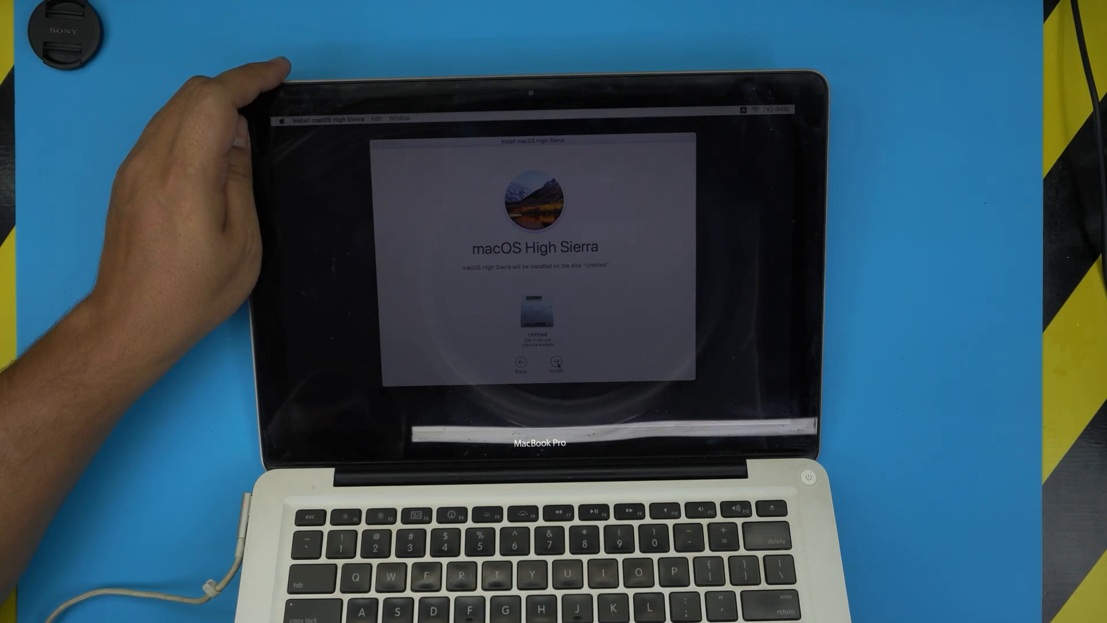
click(556, 363)
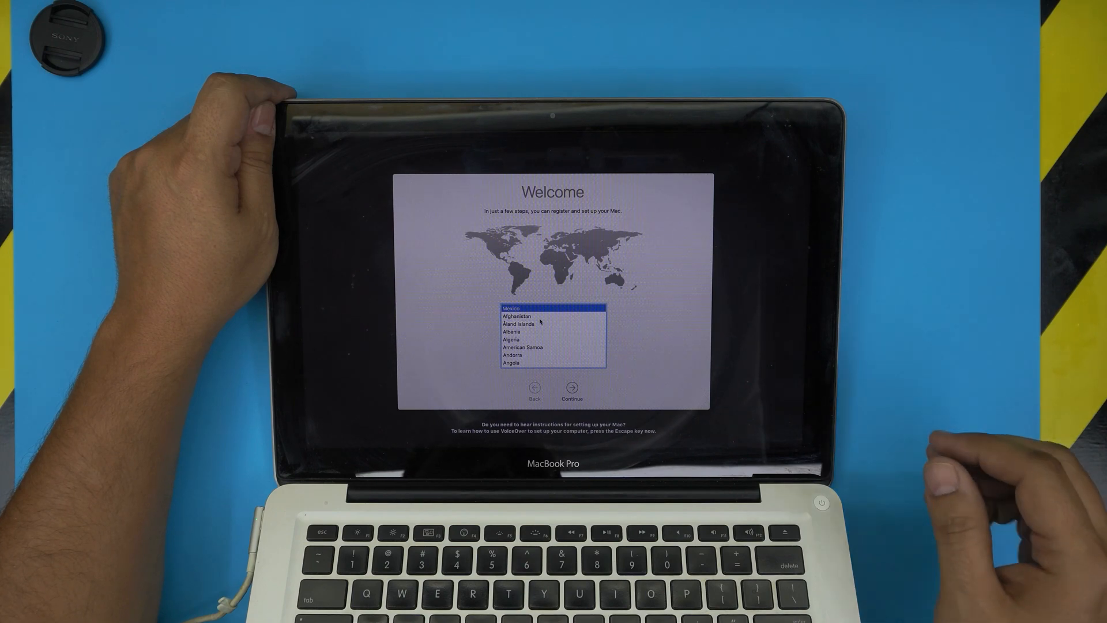
mouse_move(540, 322)
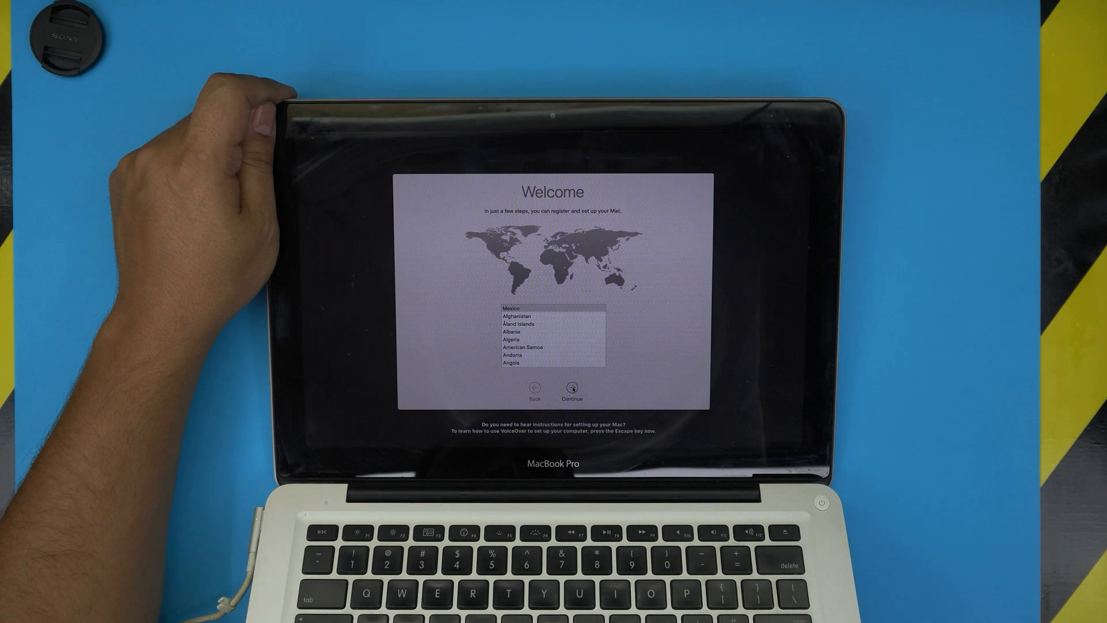
- Continue past the Welcome screen with Mexico as the country
click(572, 392)
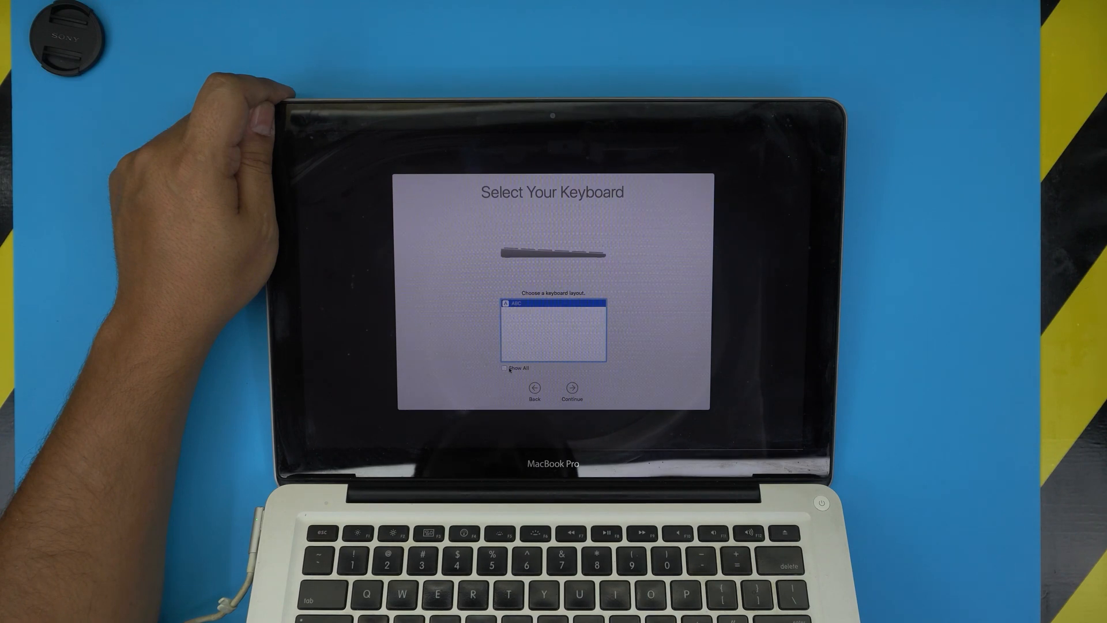
- Show all keyboard layouts and scroll to the Arabic–Australian entries
click(504, 368)
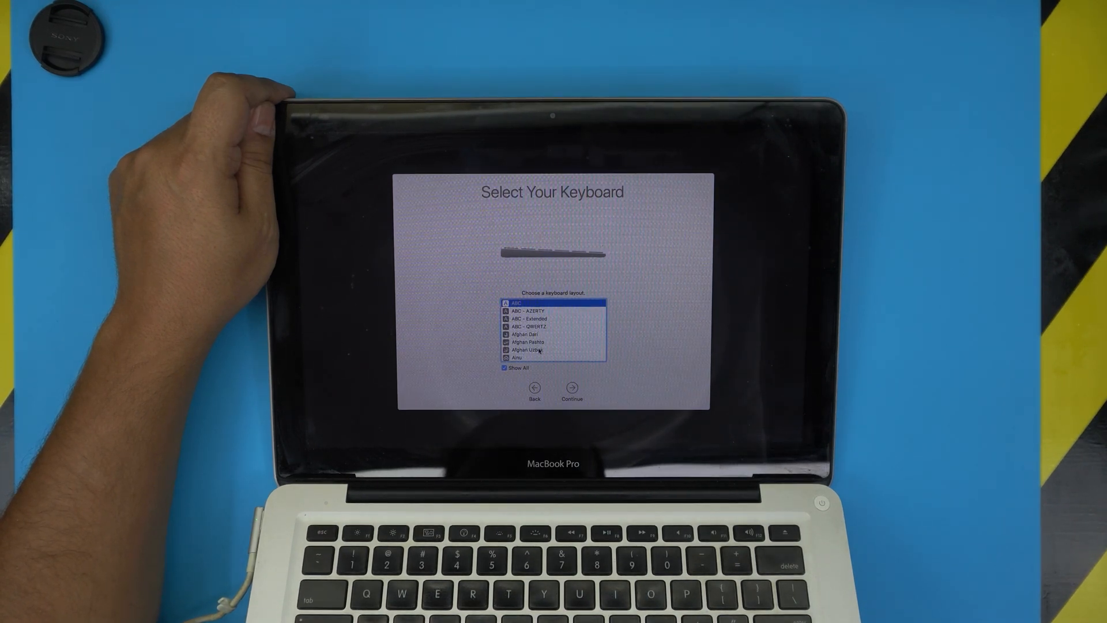
scroll(down, 3)
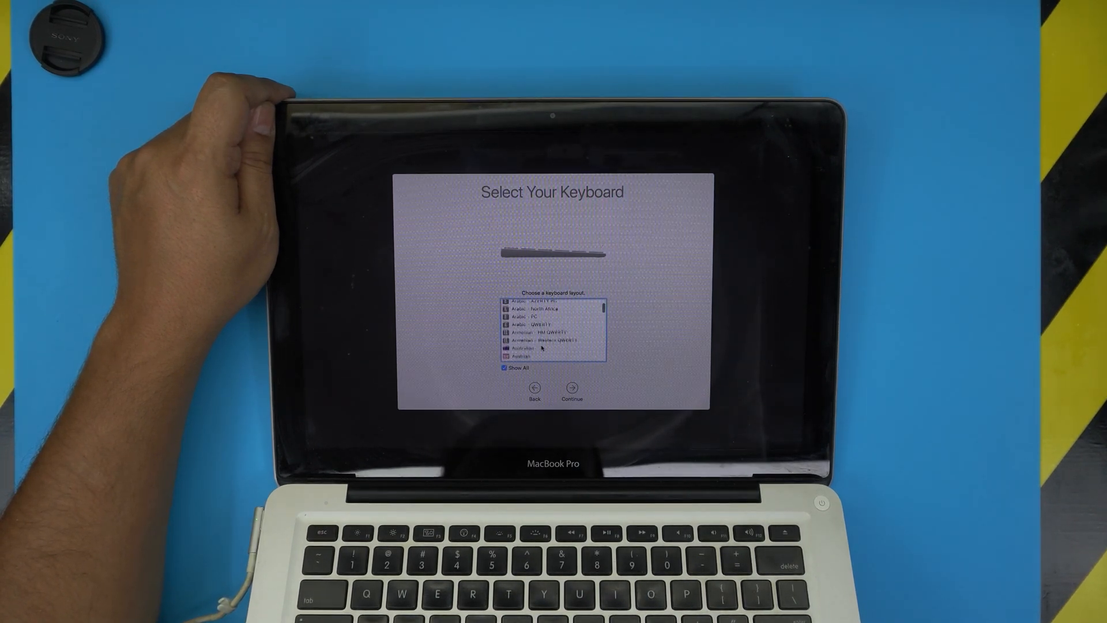